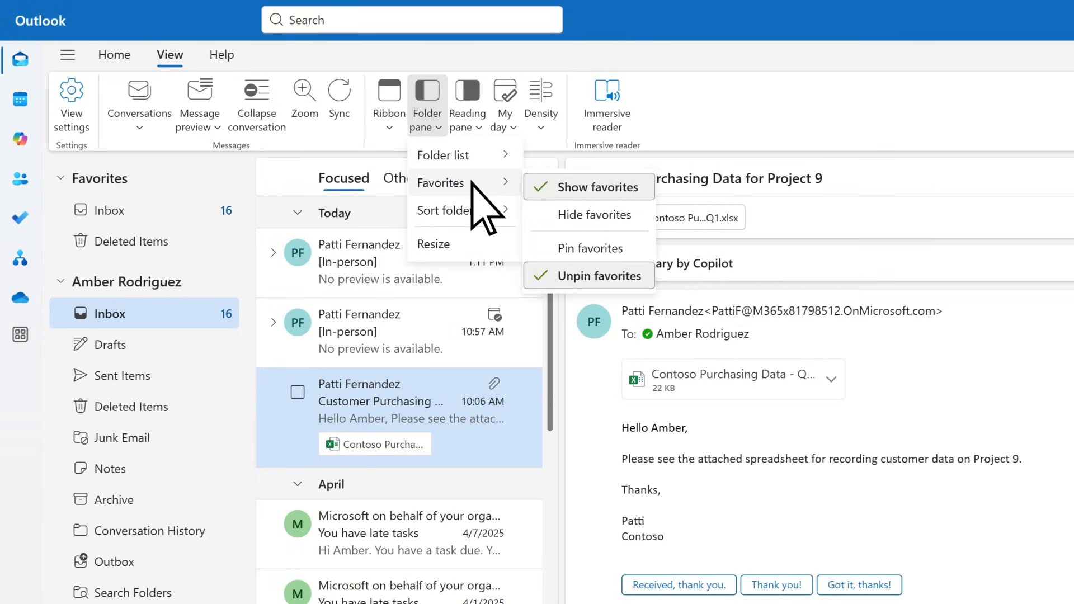
{"action": "mouse_move", "coordinate": [589, 248]}
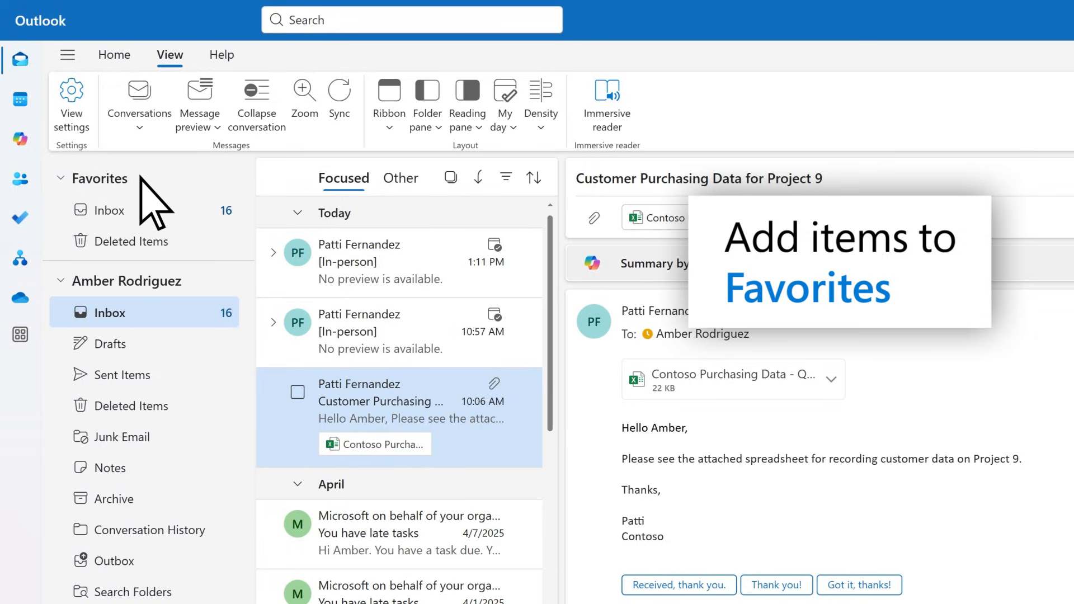
Start adding a new Favorites item from the Favorites heading's context menu, showing the search box.
{"action": "right_click", "coordinate": [99, 179]}
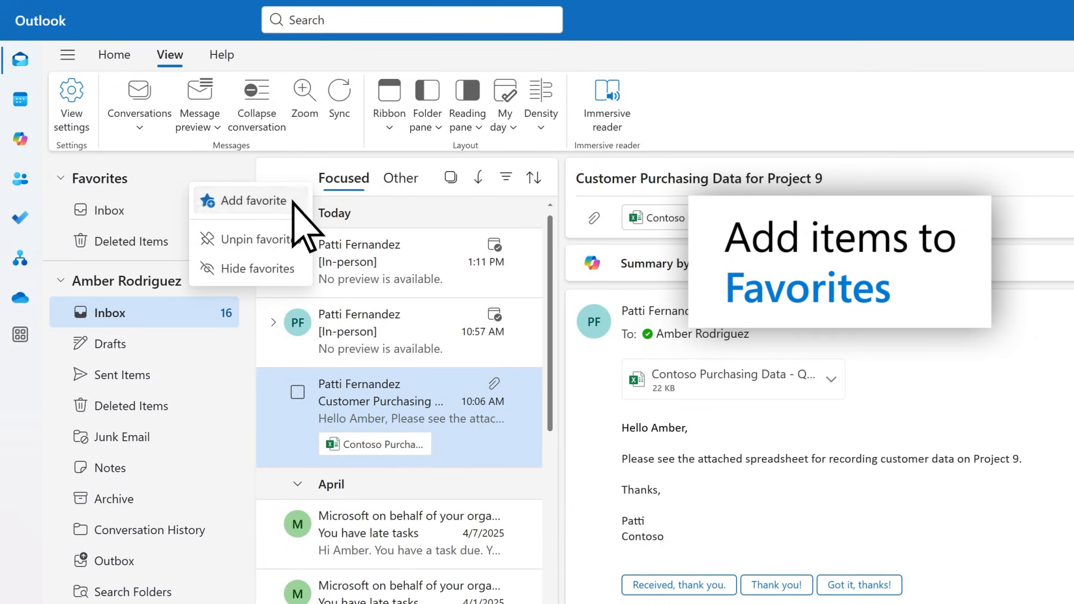
{"action": "left_click", "coordinate": [254, 201]}
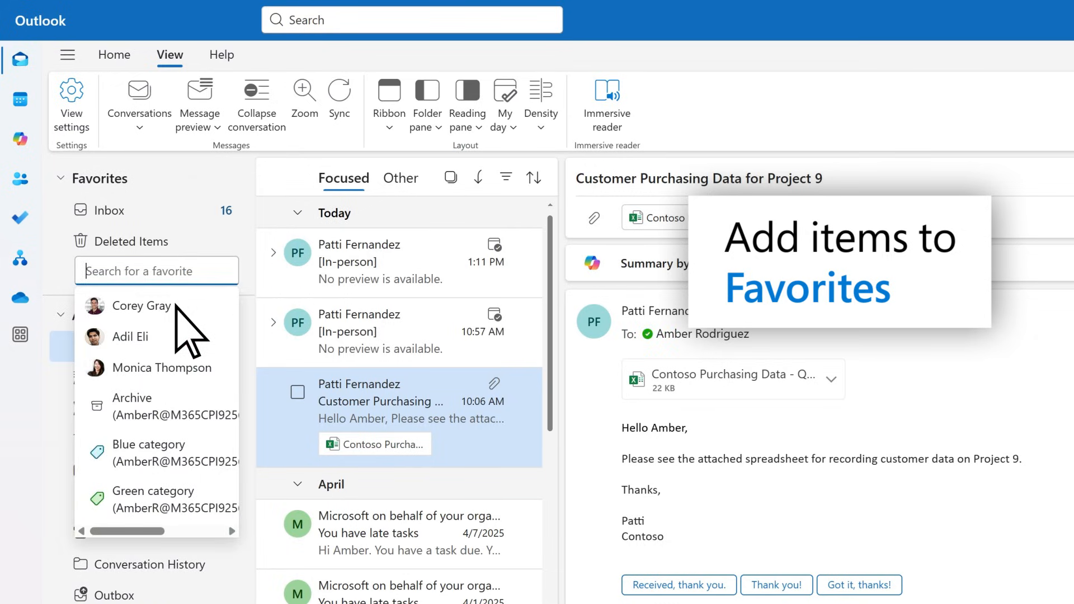